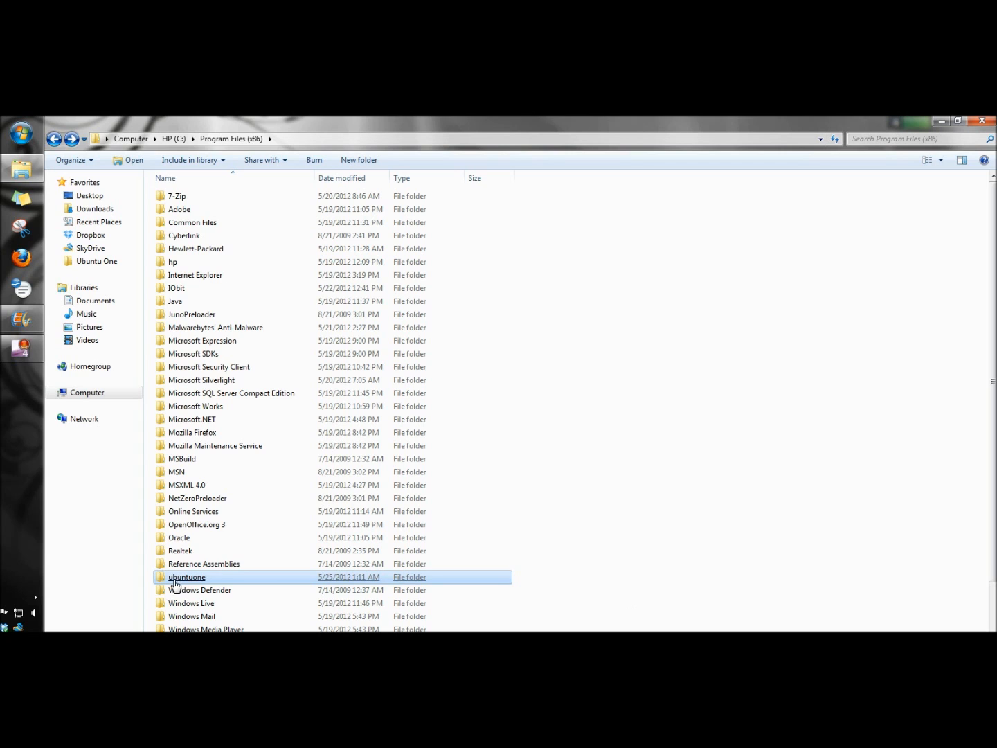
mouse_move(188, 584)
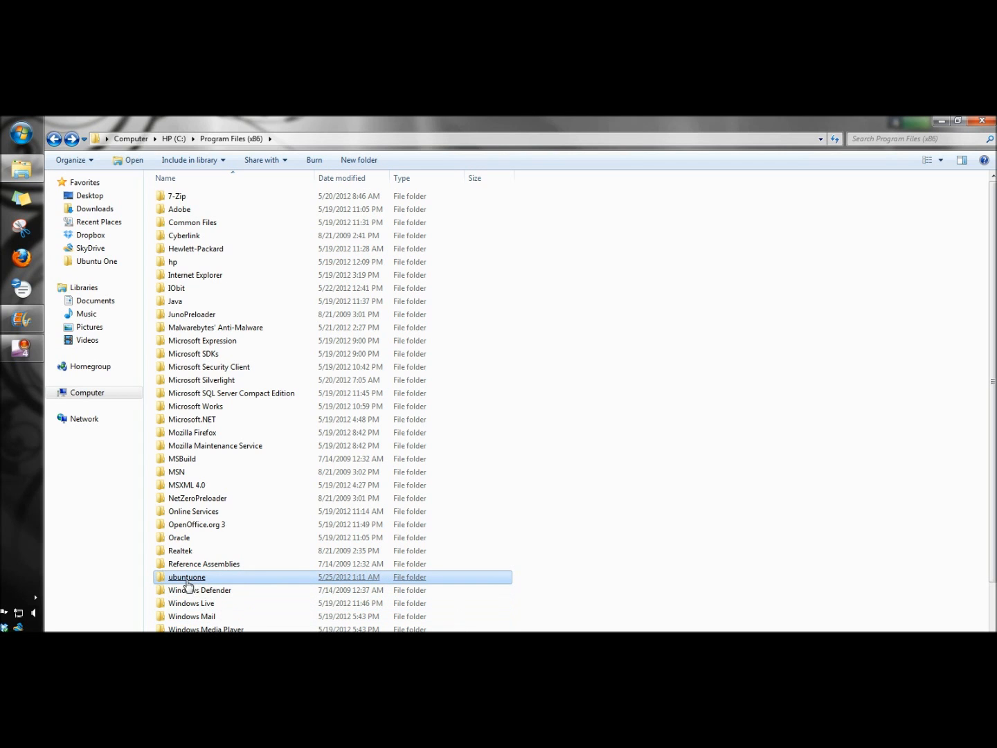
- Attempt to delete the ubuntuone folder and dismiss the folder-in-use warning
right_click(187, 576)
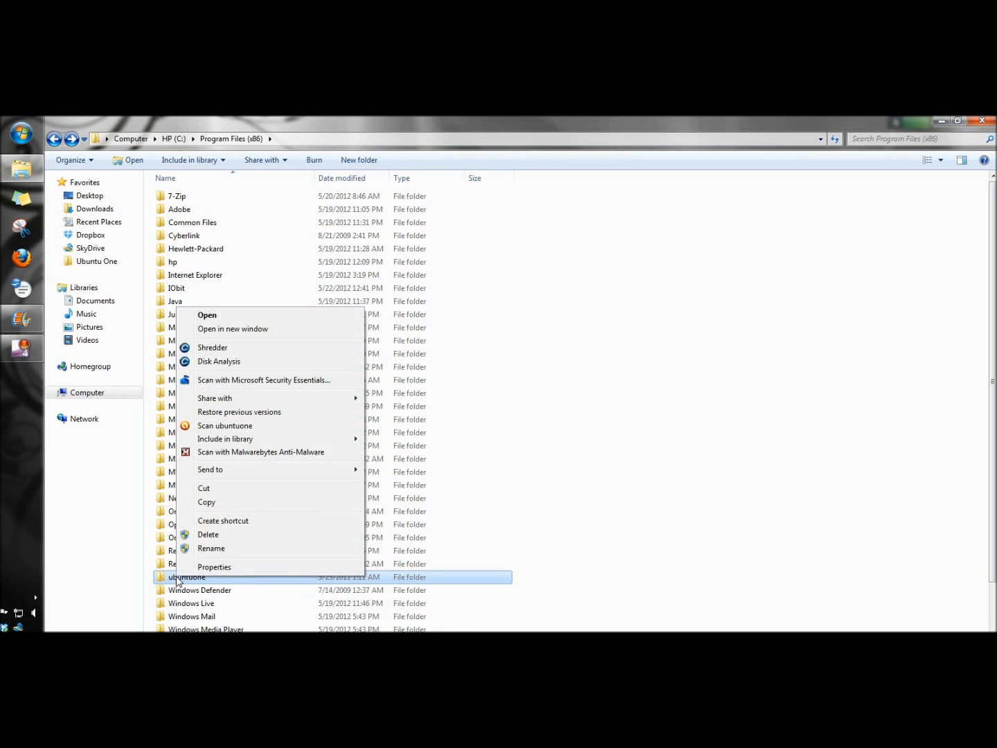
click(208, 535)
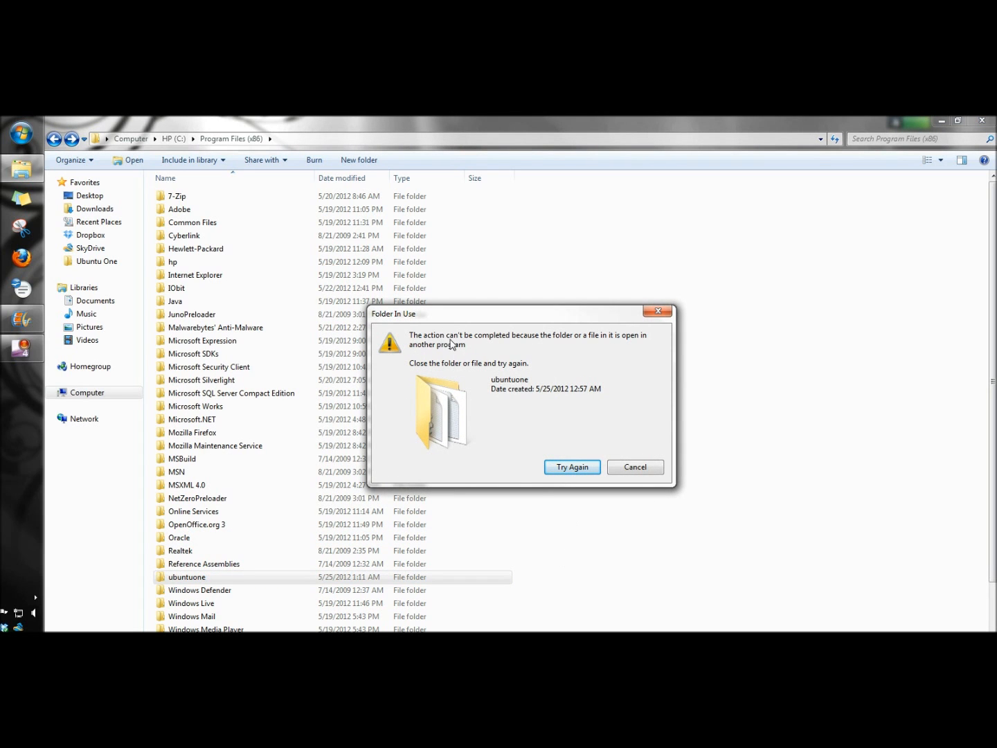
mouse_move(606, 347)
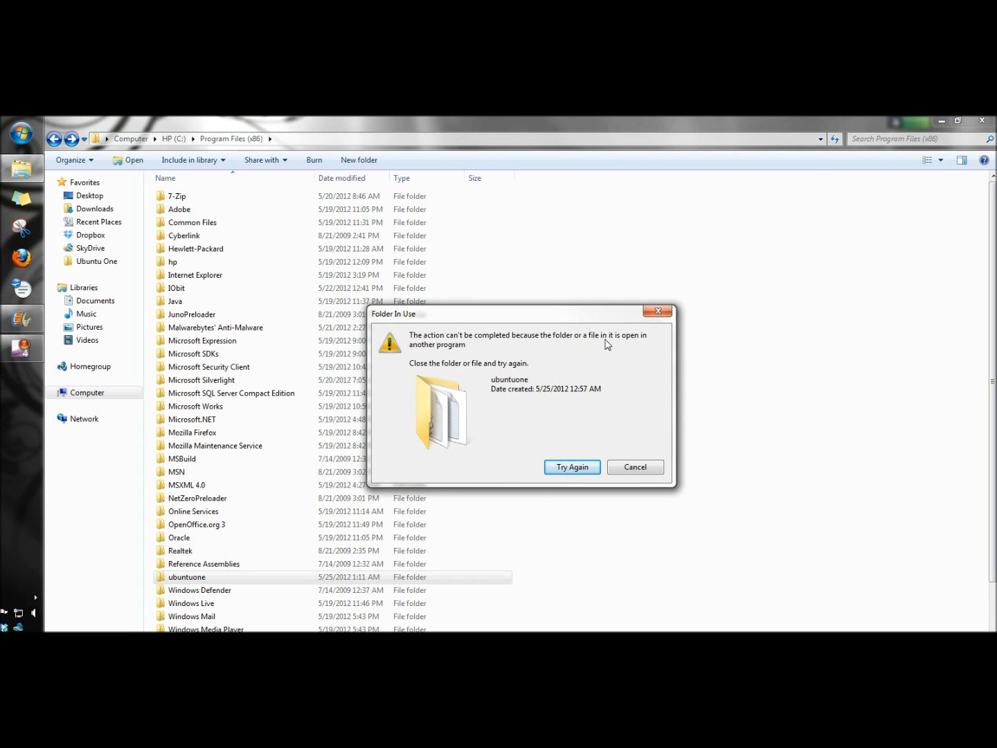
mouse_move(479, 385)
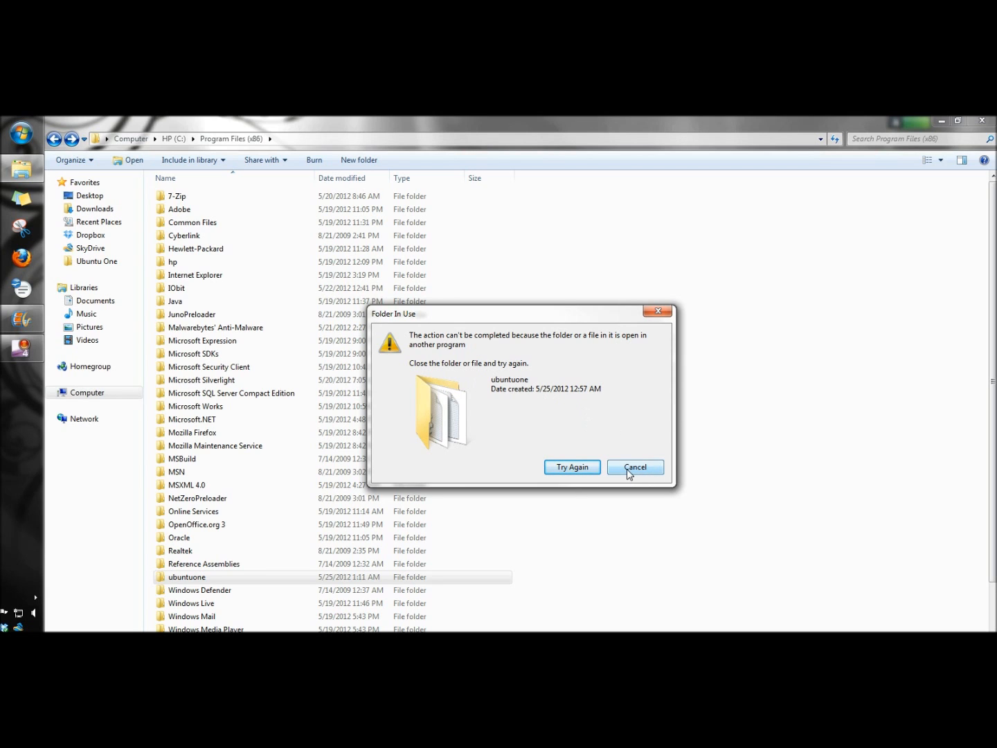
click(636, 466)
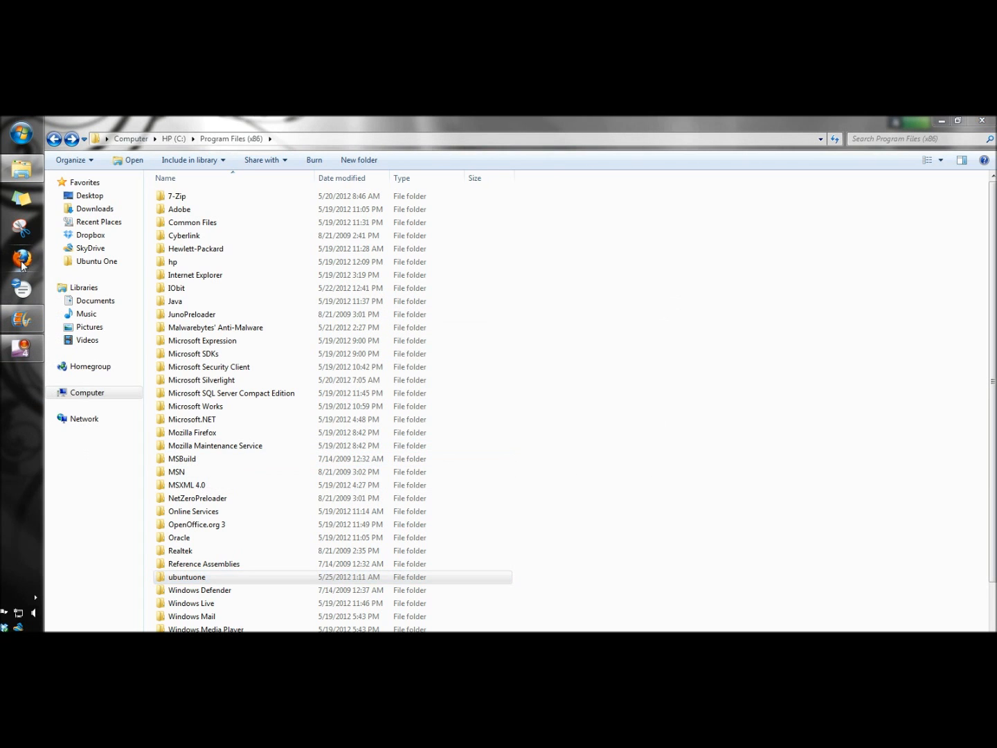
- Search Google for 'iobit unlocker' and go to the Download - IObit result
click(22, 258)
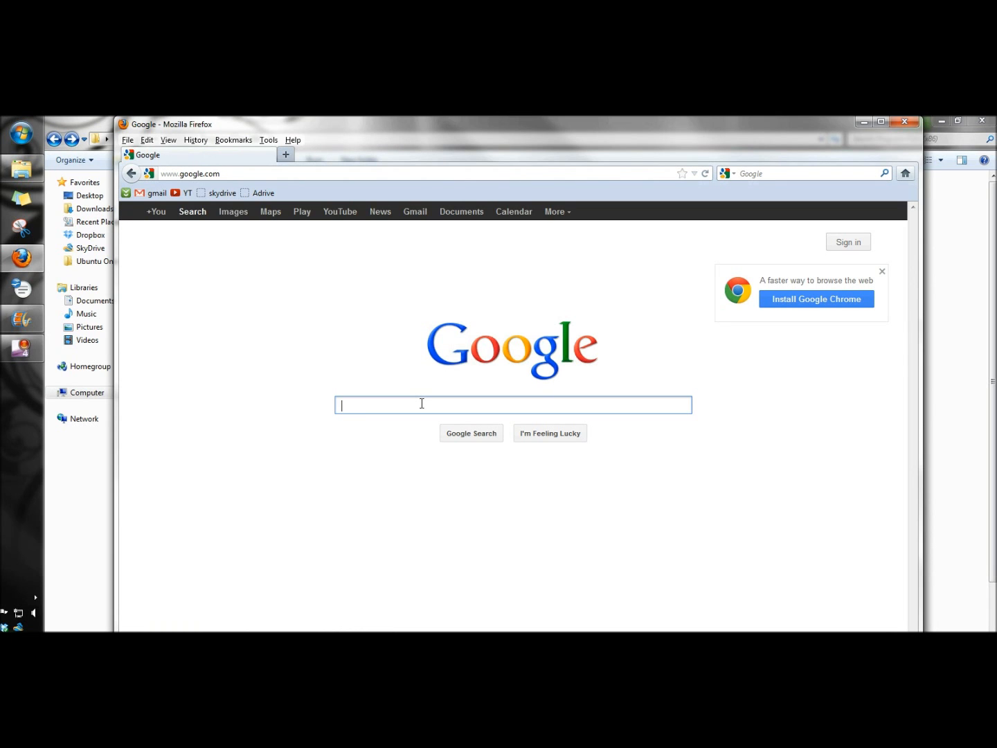
text(iobit unlocker)
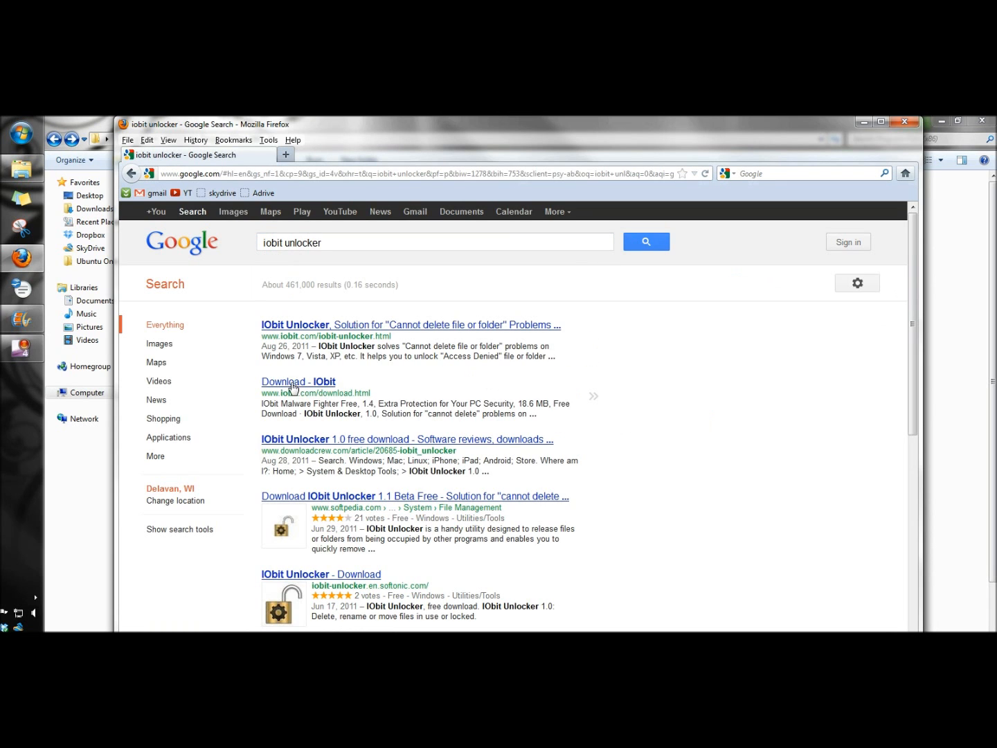
mouse_move(286, 389)
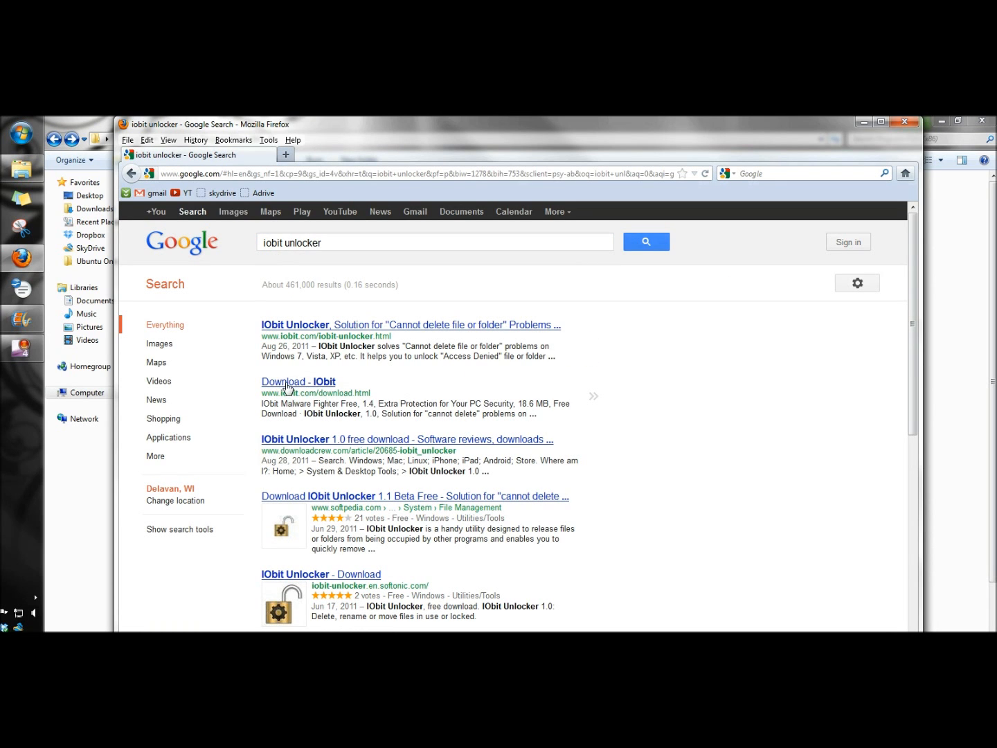
click(298, 382)
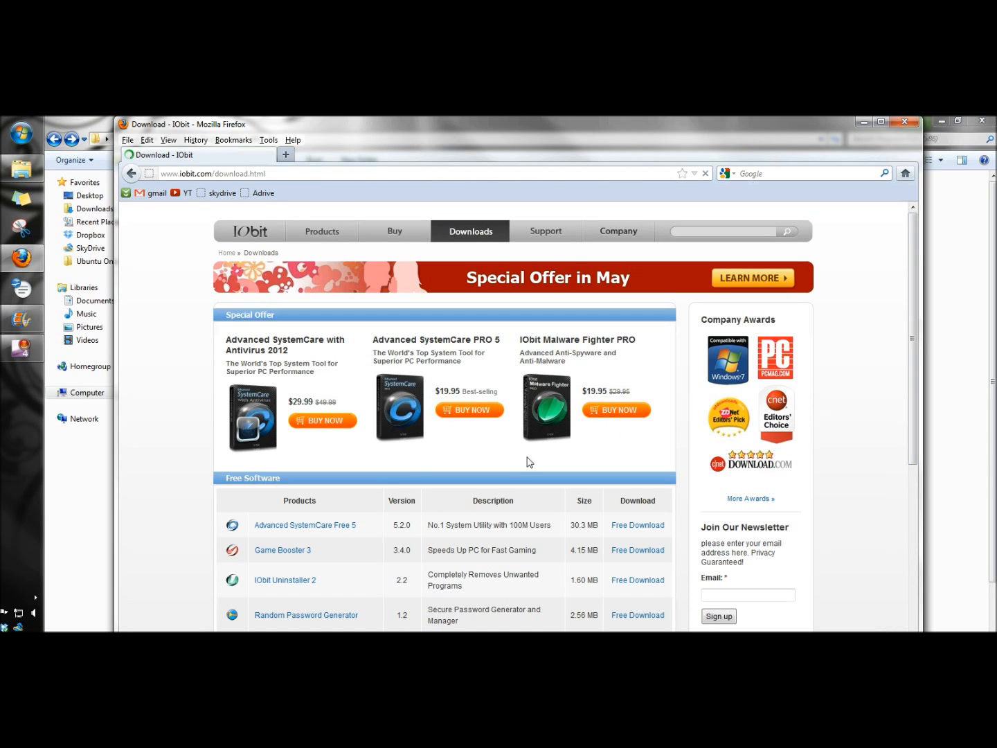
scroll(down, 3)
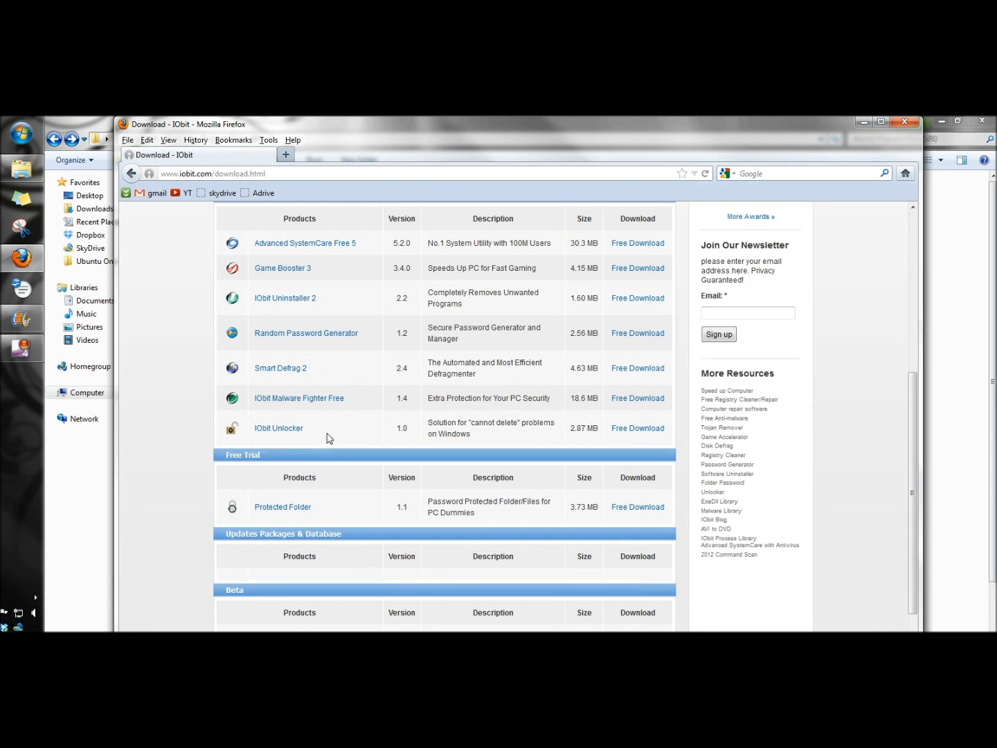
mouse_move(682, 438)
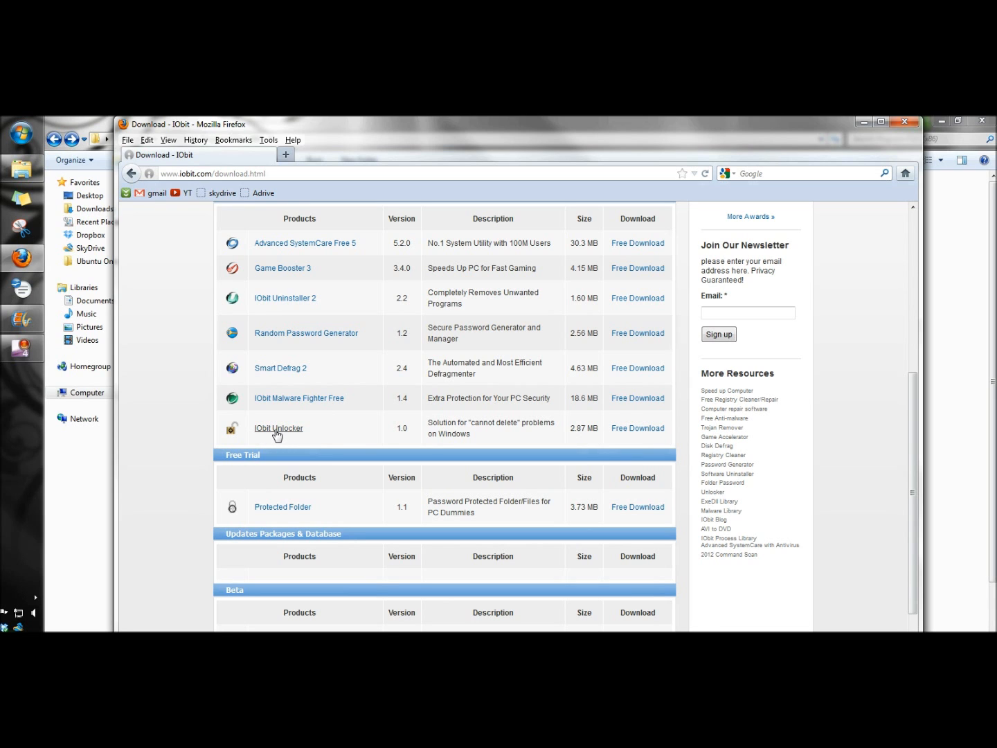
- Start the IObit Unlocker free download via the freenew.net Download link
click(279, 428)
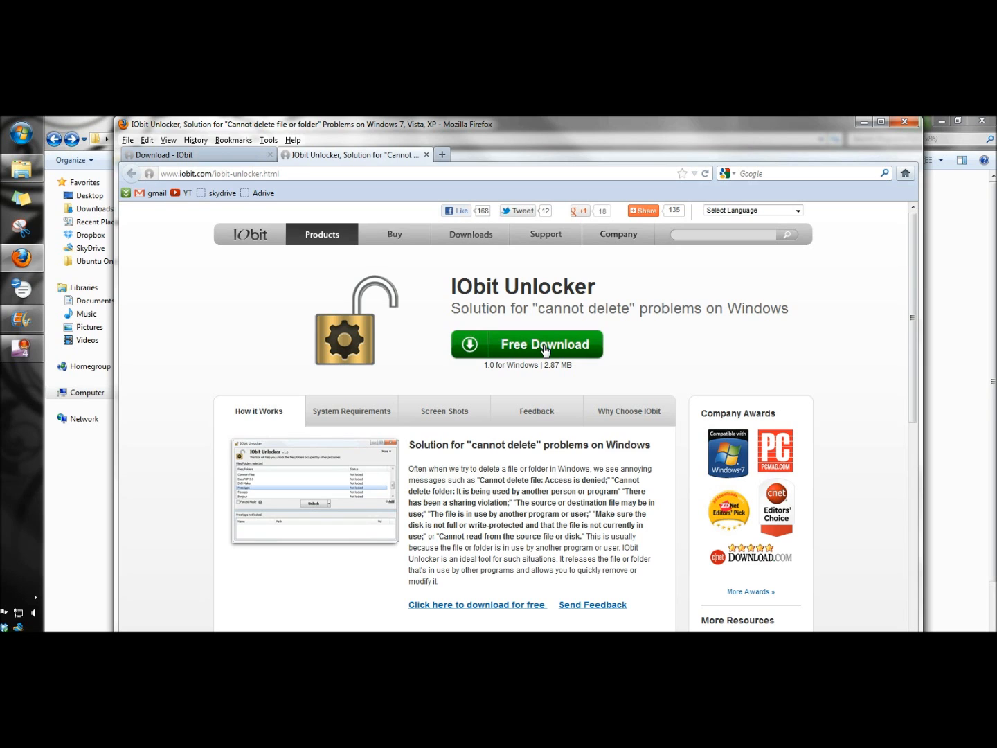
click(543, 344)
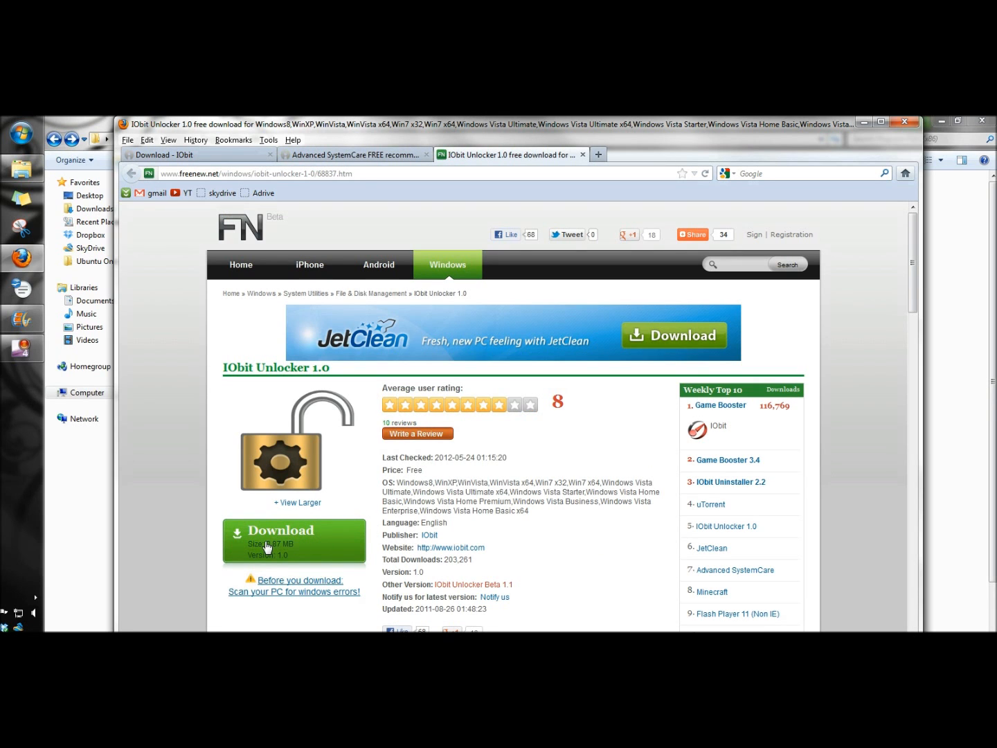
click(294, 540)
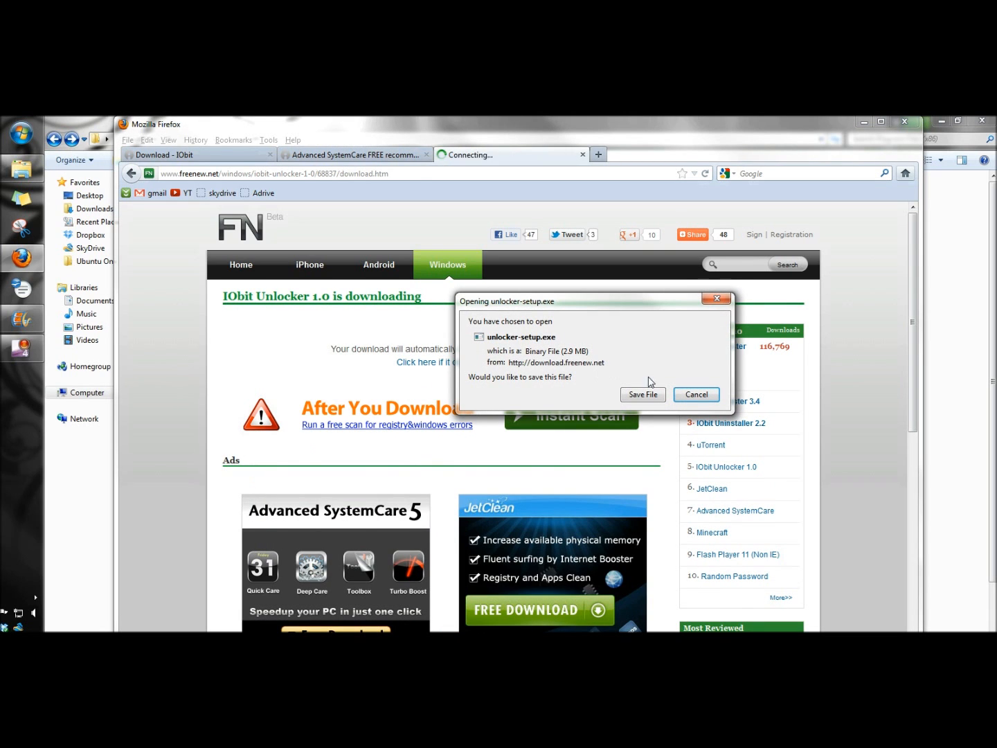
- Save unlocker-setup.exe, run it from Downloads and allow it past the security warning
click(695, 394)
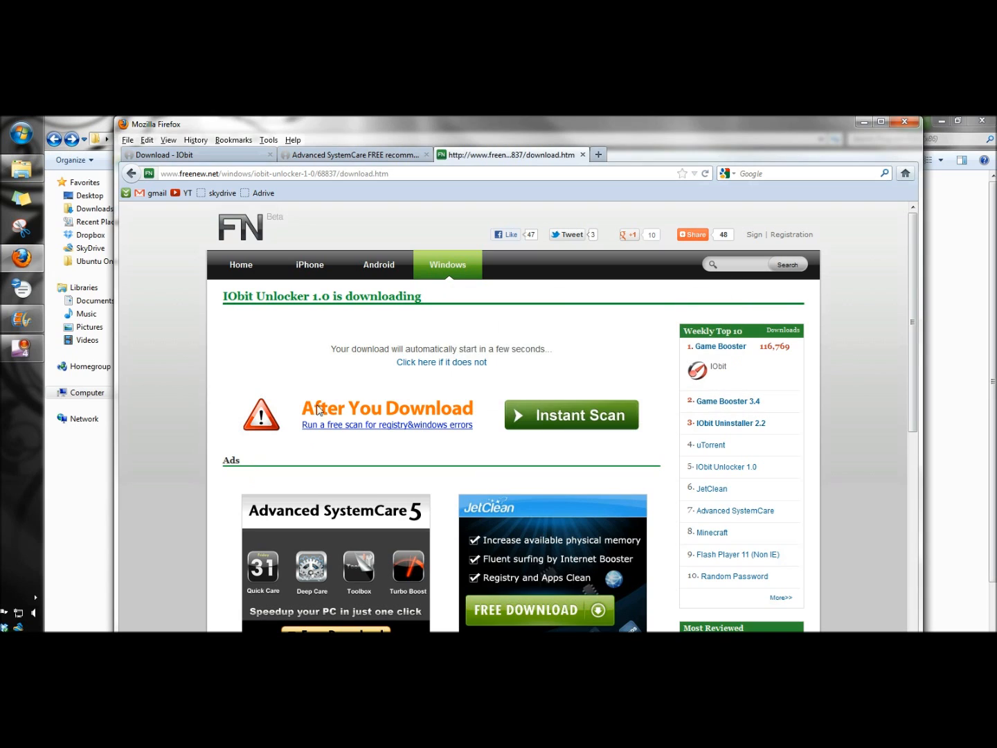
mouse_move(329, 354)
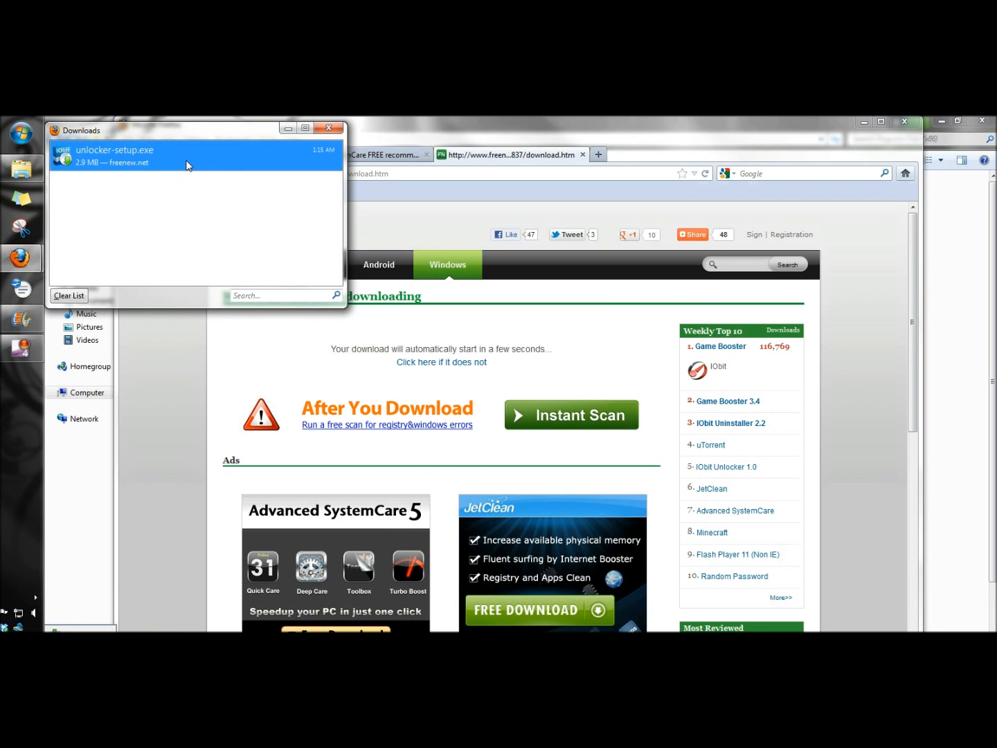
double_click(115, 155)
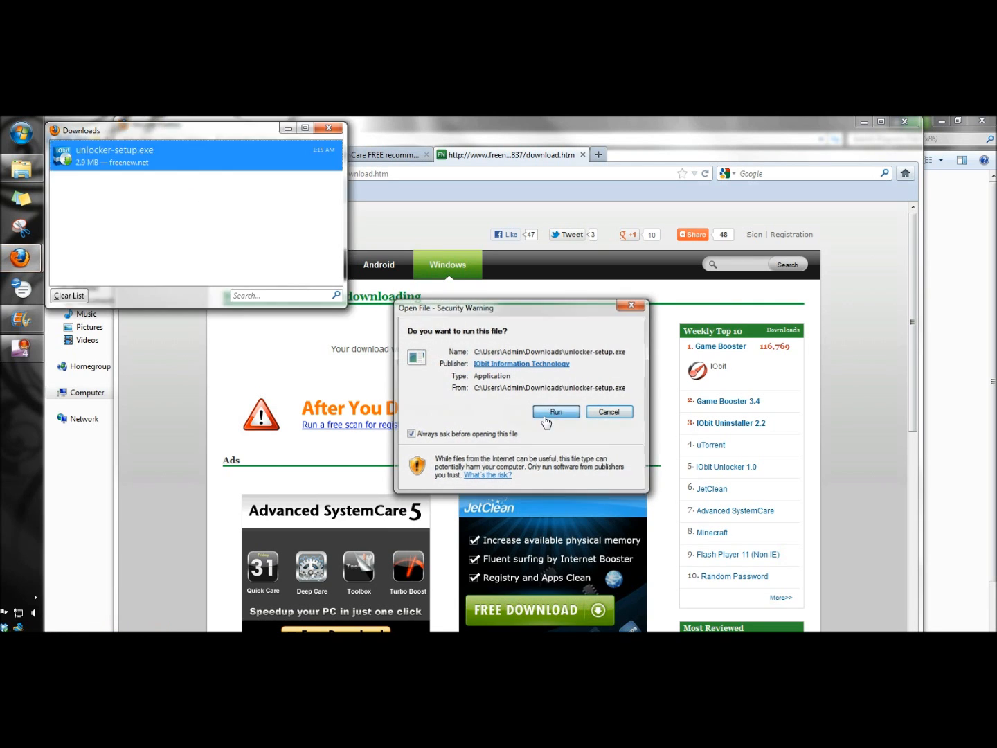
click(555, 412)
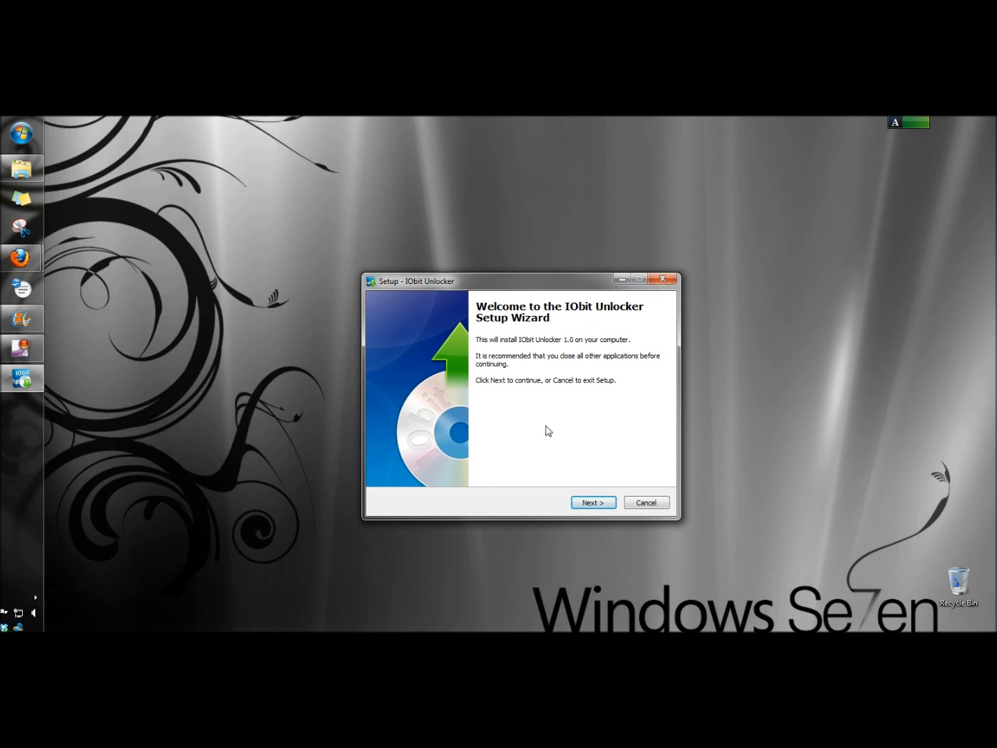
- Accept the license and default folder, keeping only the desktop icon without My Favorites
click(593, 501)
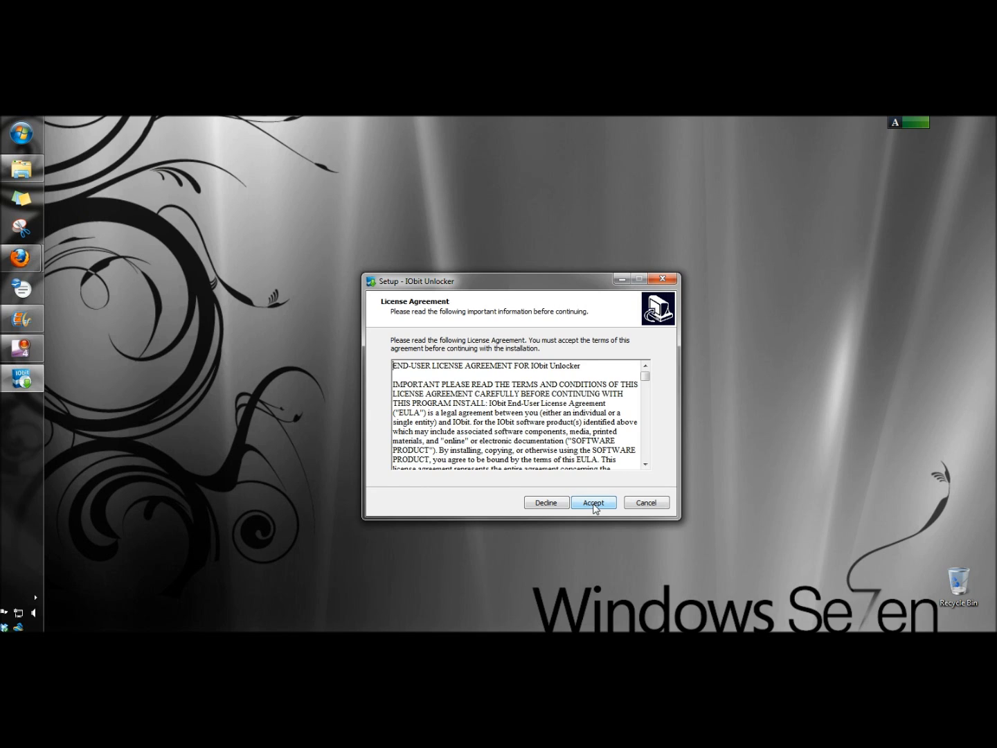
click(593, 501)
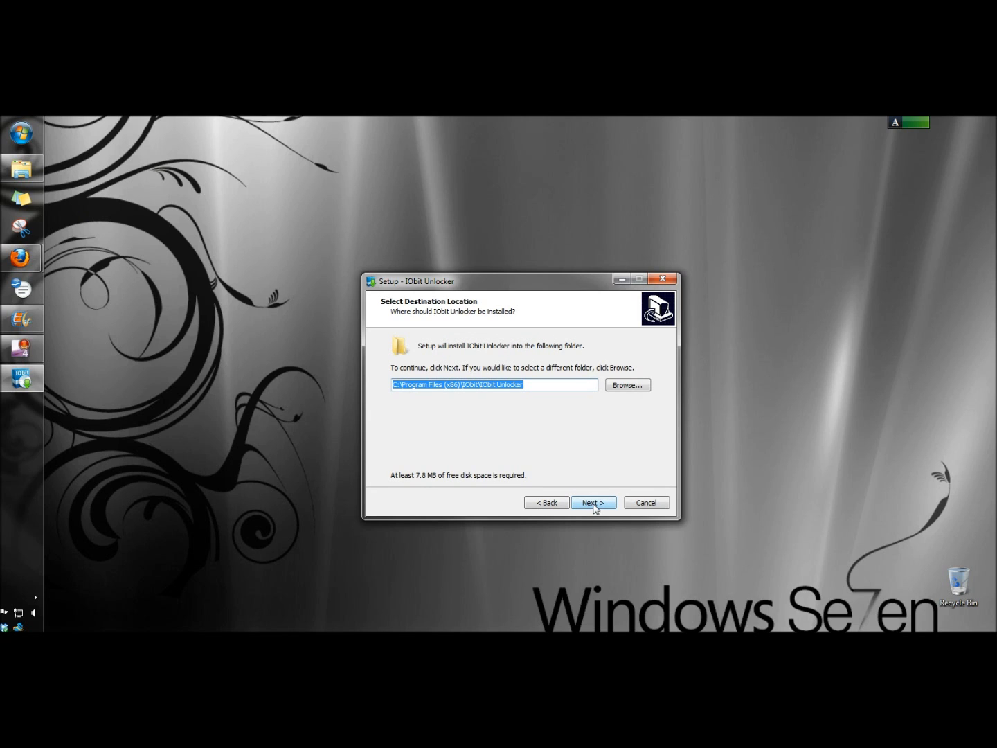
click(593, 501)
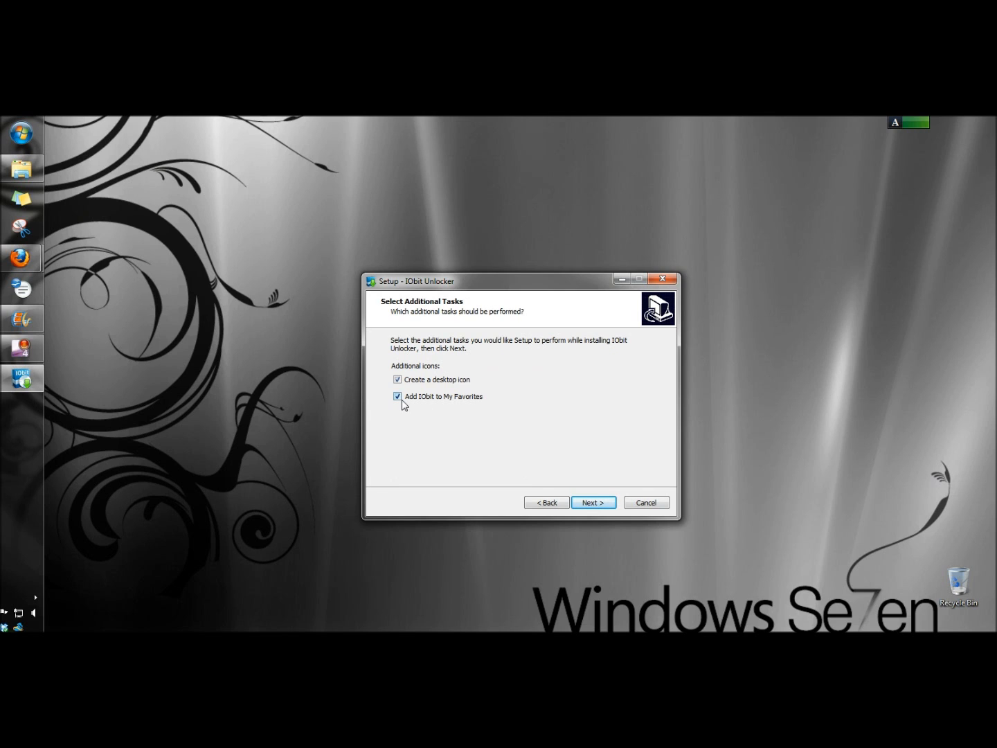
click(396, 396)
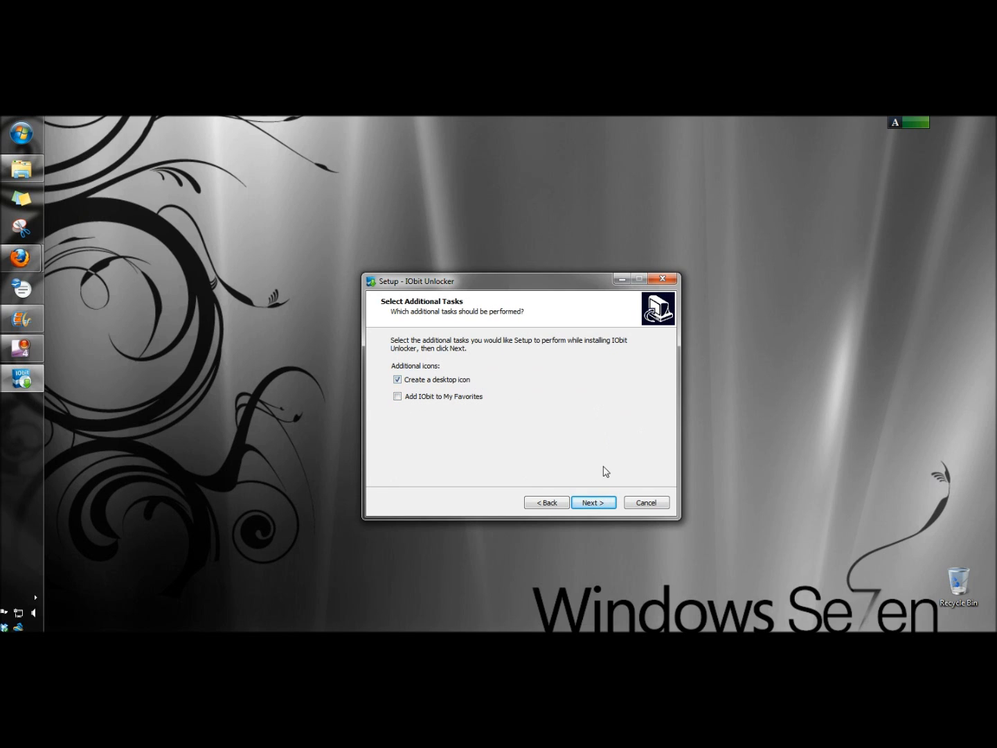
click(593, 502)
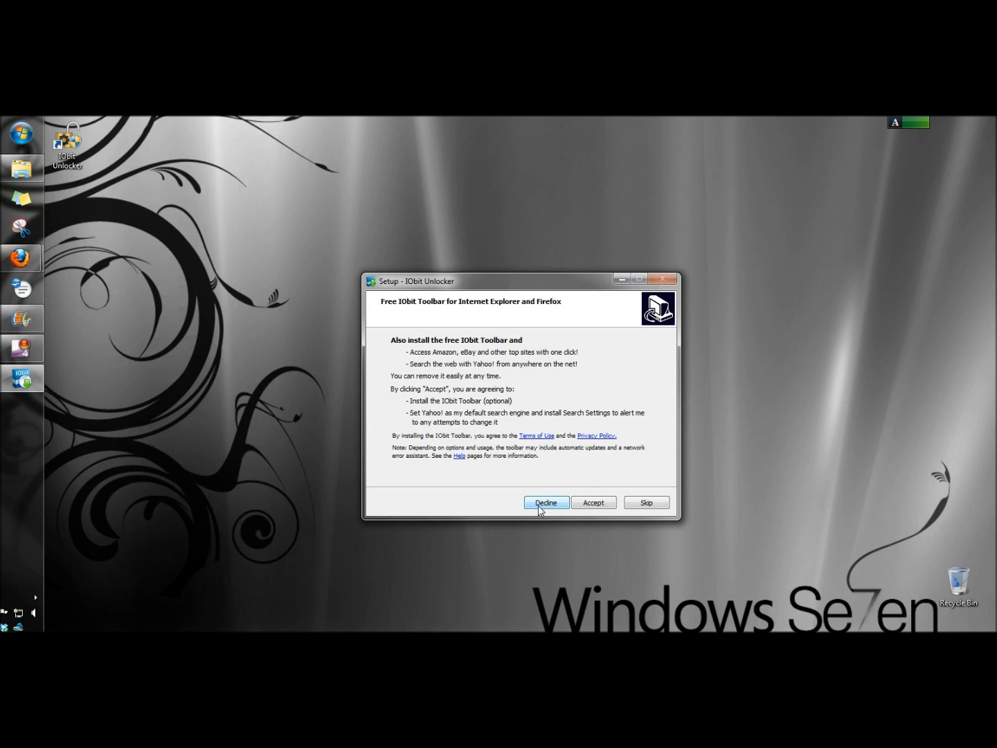
- Decline the IObit toolbar, skip the bundled extras and finish setup launching IObit Unlocker
click(546, 502)
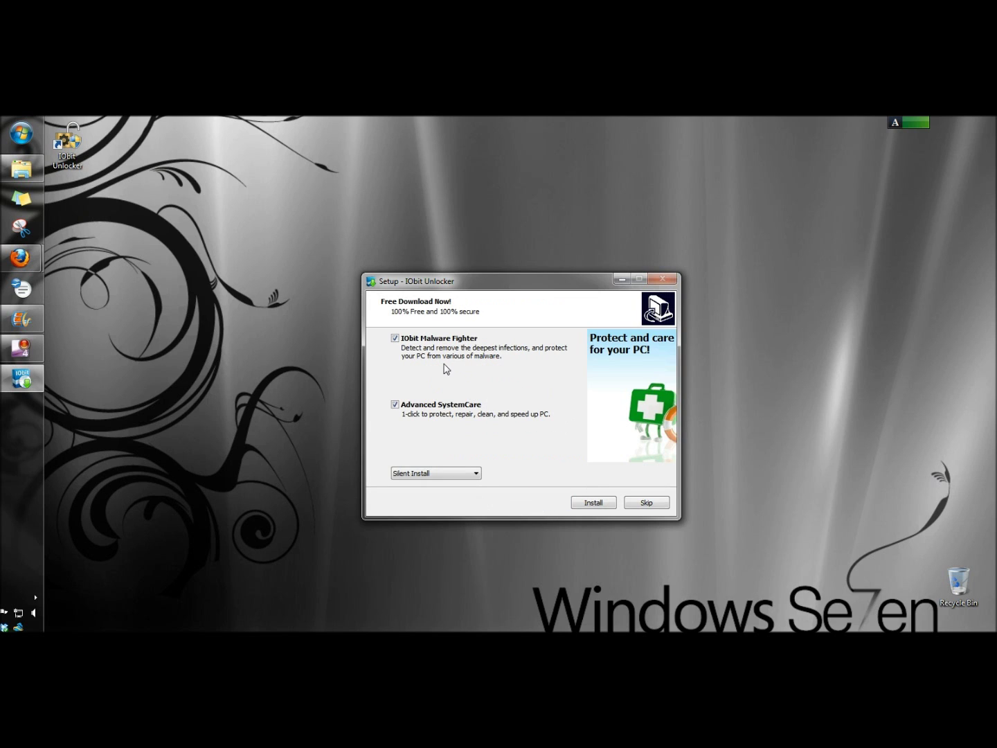
mouse_move(407, 356)
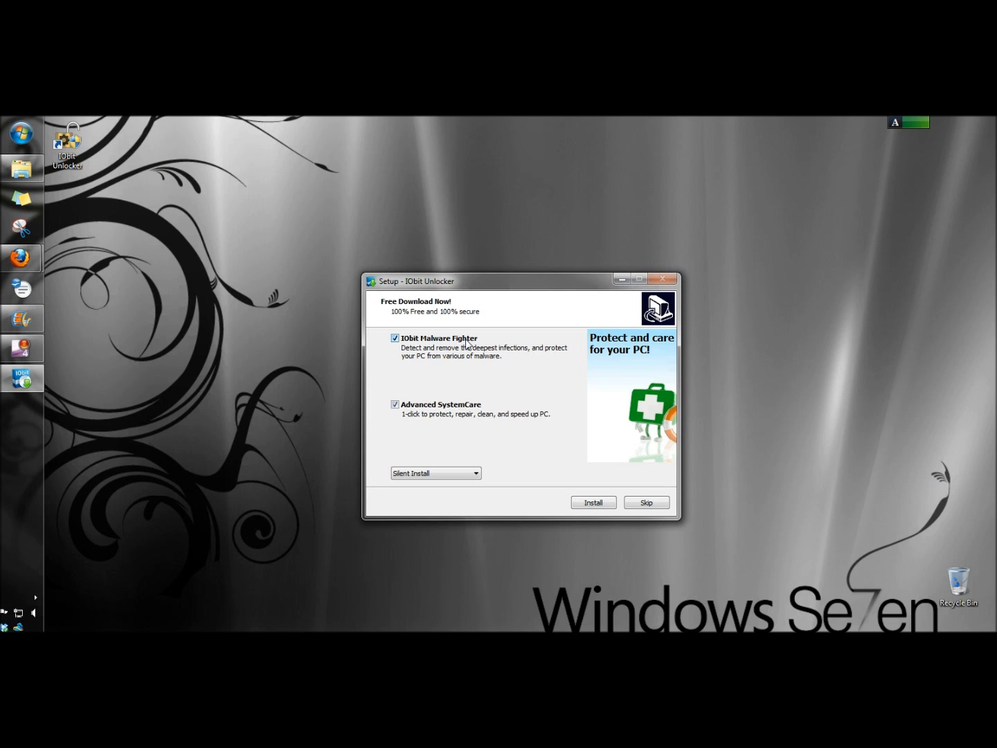
mouse_move(434, 410)
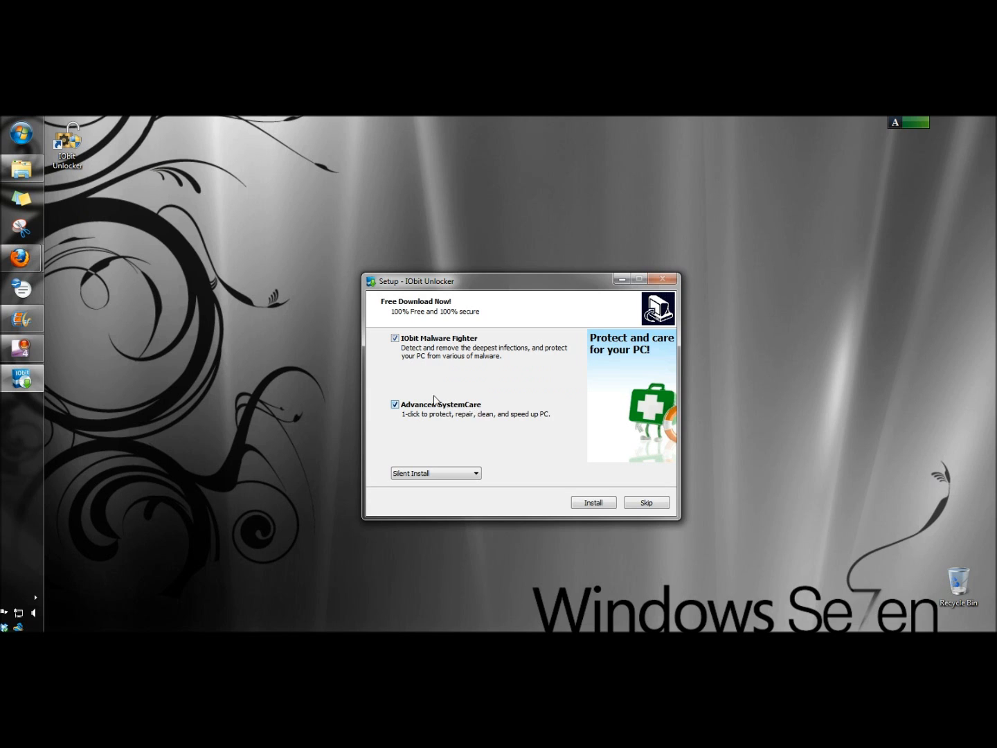
mouse_move(453, 415)
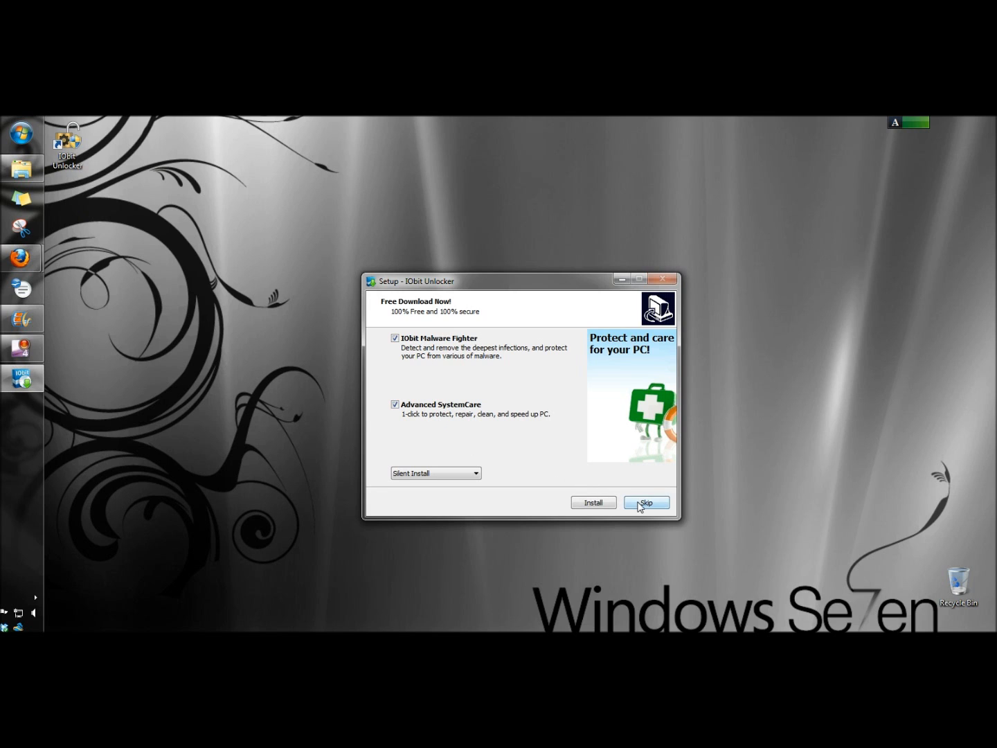
click(645, 502)
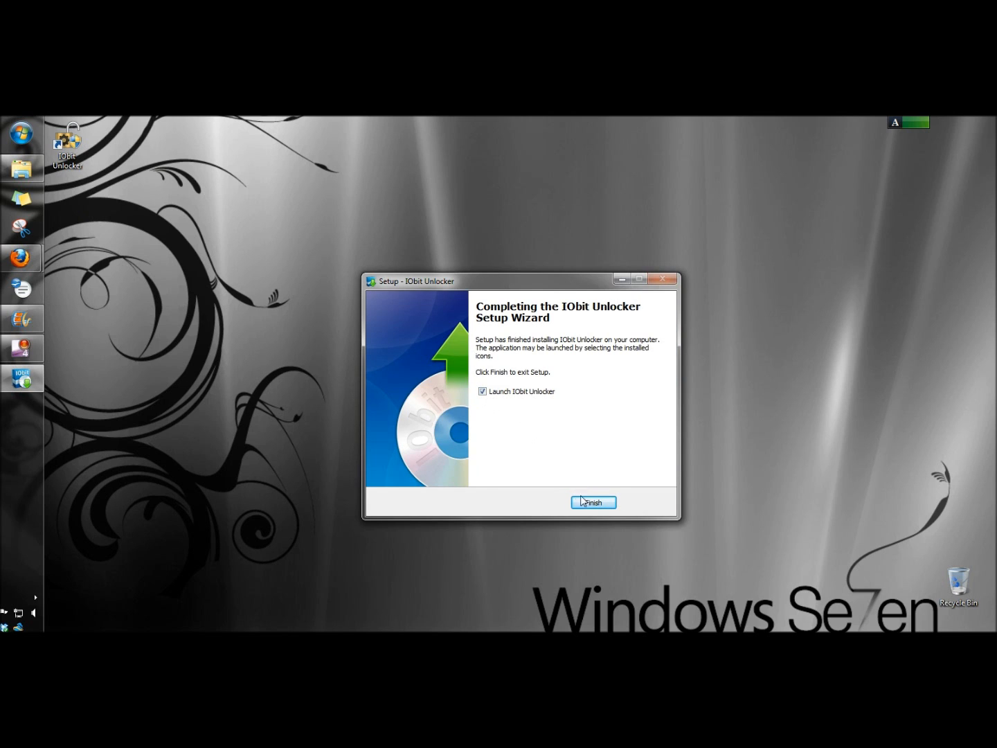
click(593, 502)
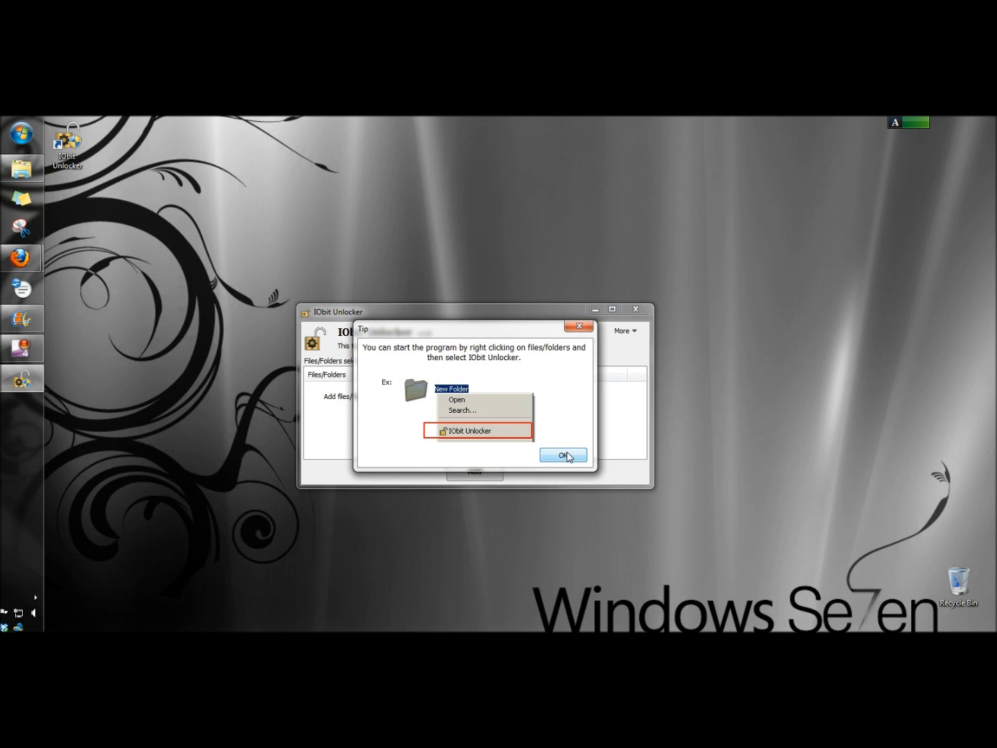
- Dismiss the tip and add the Program Files (x86) ubuntuone folder to the unlock list
click(562, 455)
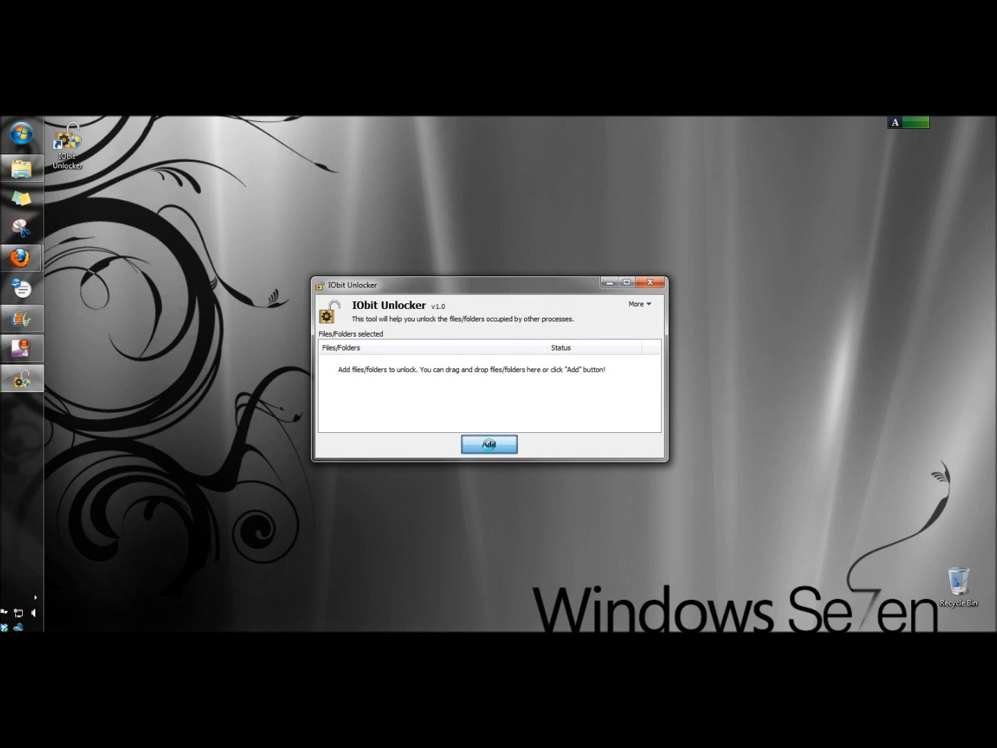
click(489, 443)
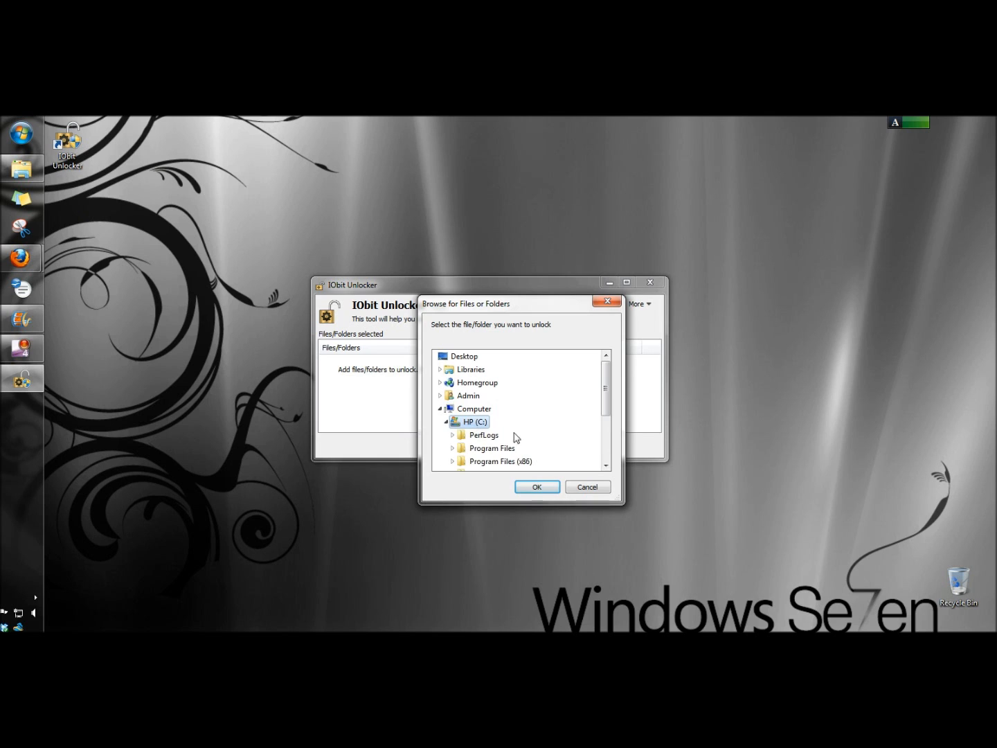
scroll(down, 3)
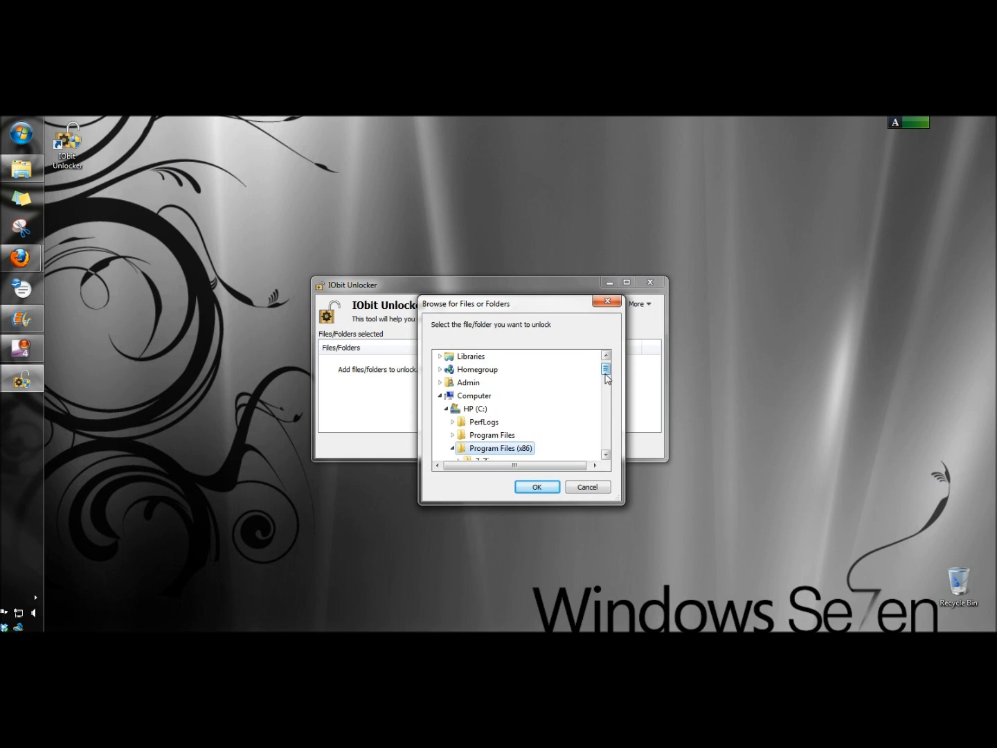
scroll(down, 3)
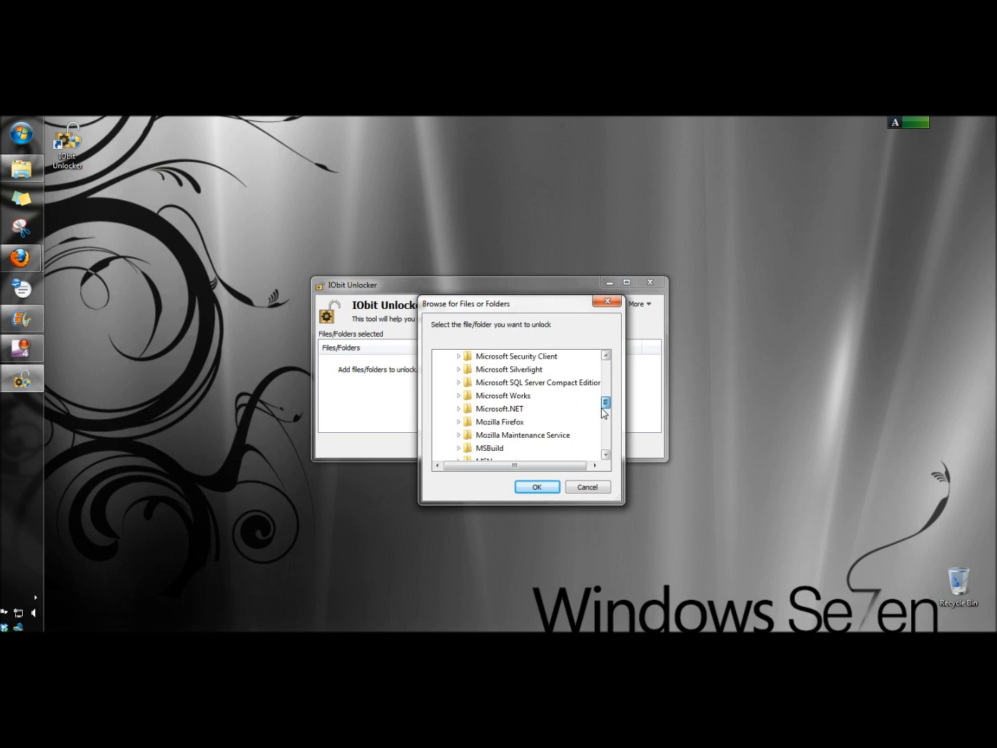
scroll(down, 3)
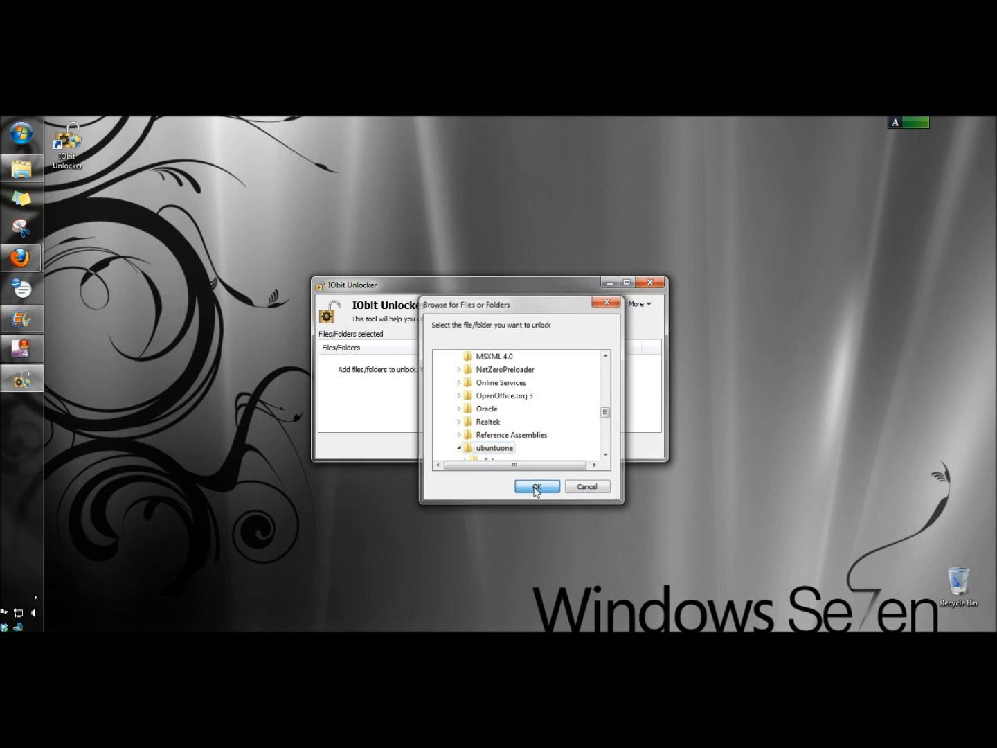
click(538, 488)
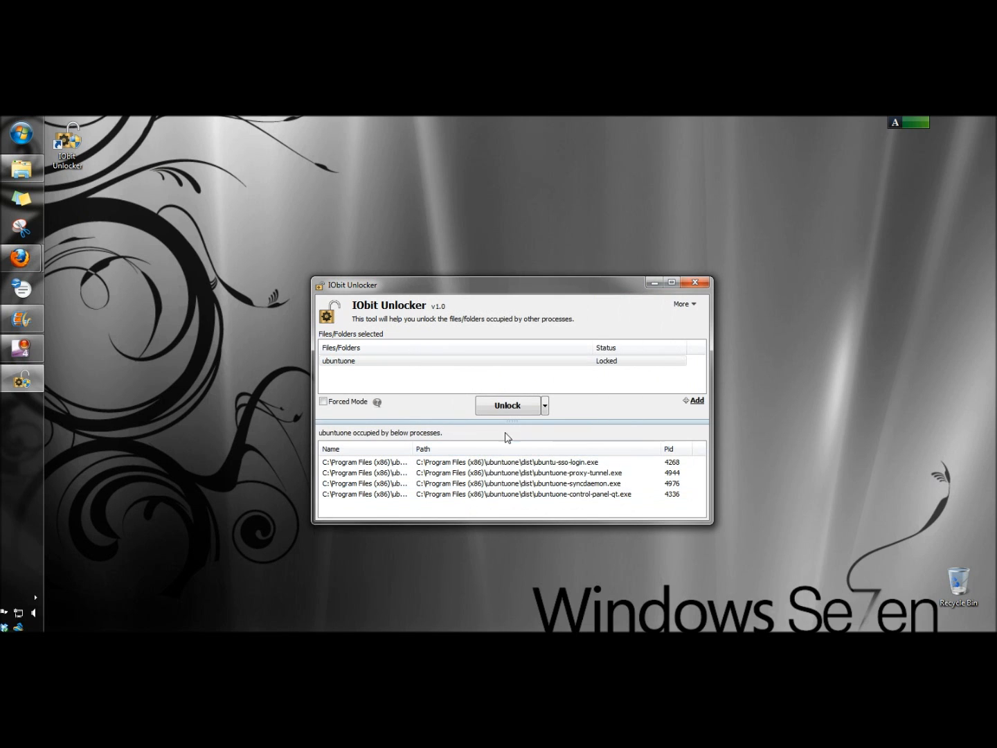
- Unlock the ubuntuone folder successfully and return to Windows Explorer
click(506, 405)
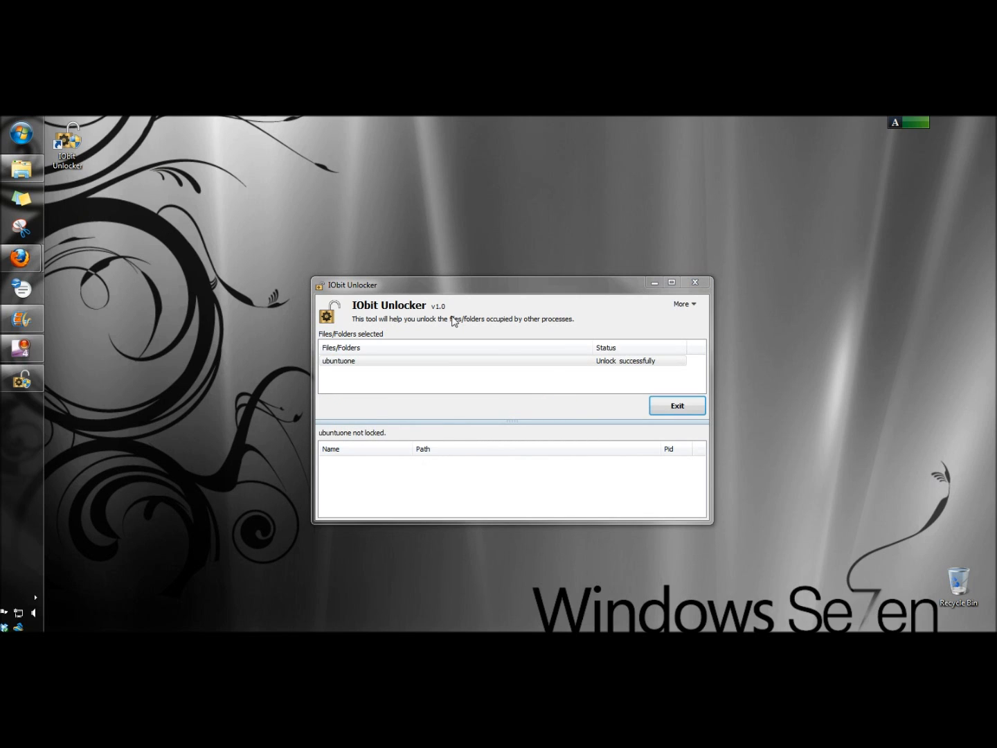
mouse_move(68, 216)
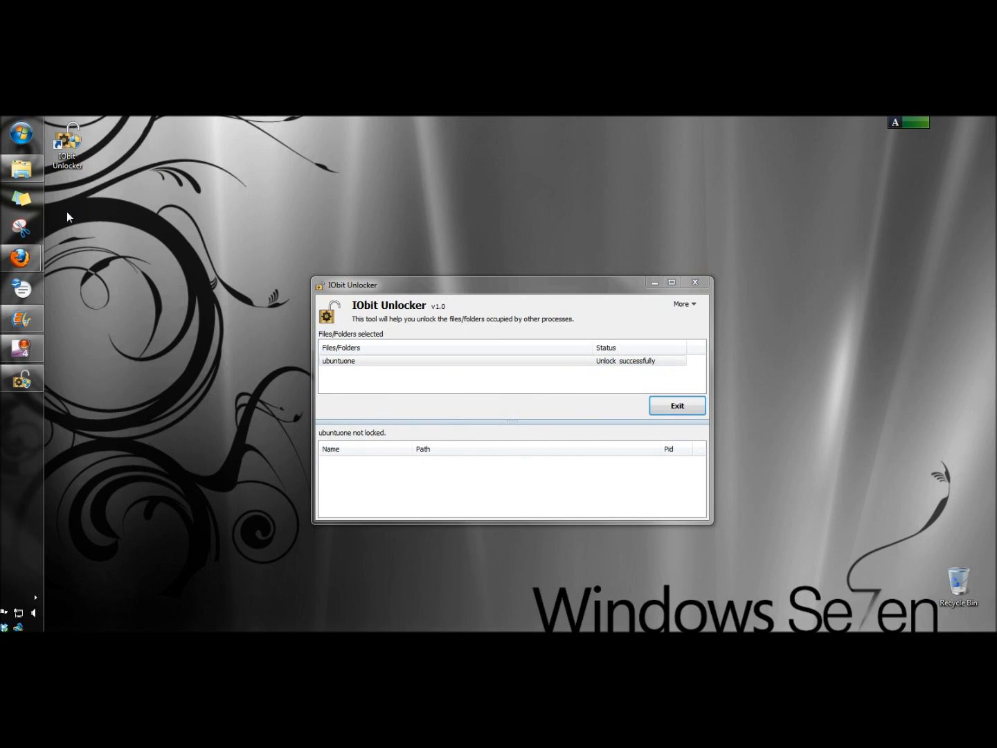
click(678, 405)
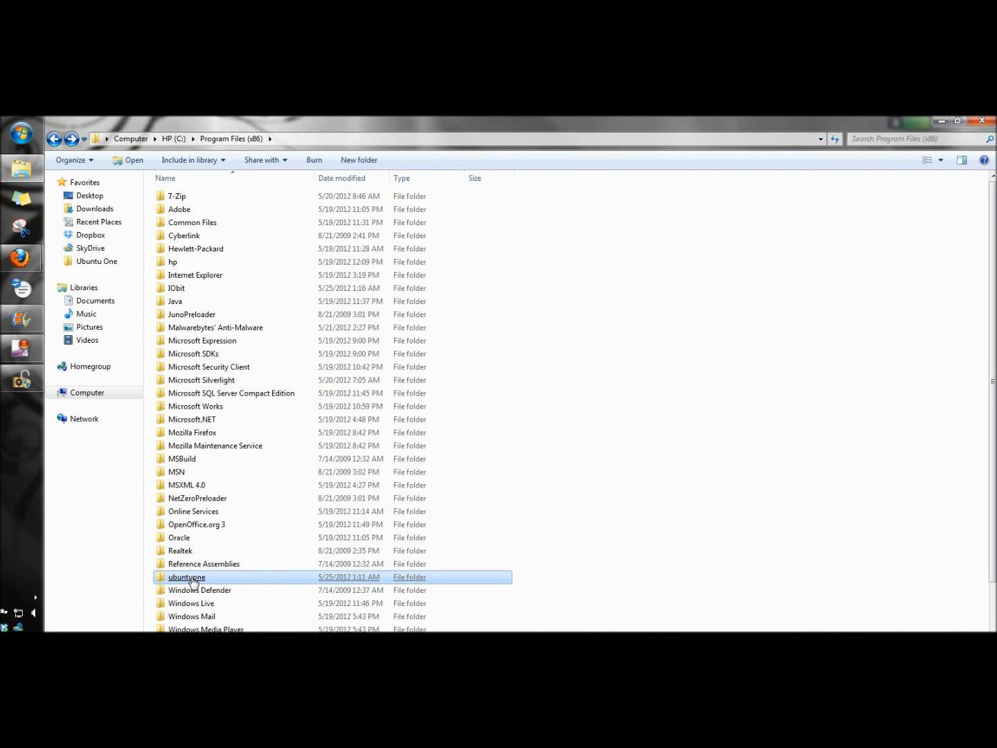
- Delete the ubuntuone folder from Program Files (x86) via its context menu
right_click(187, 576)
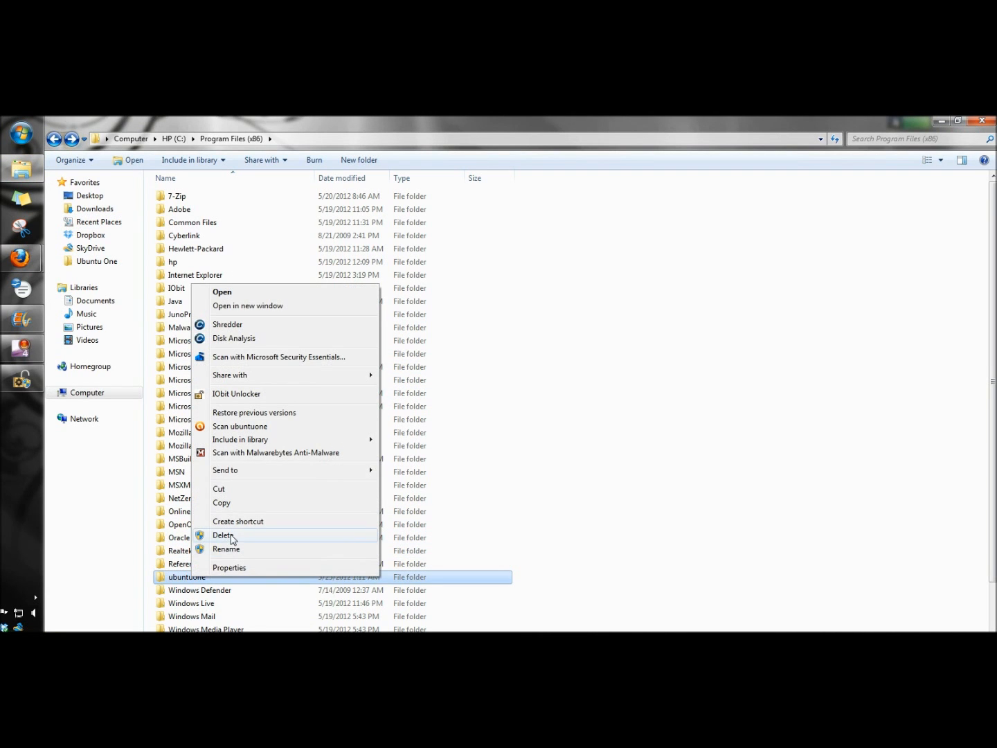
click(223, 535)
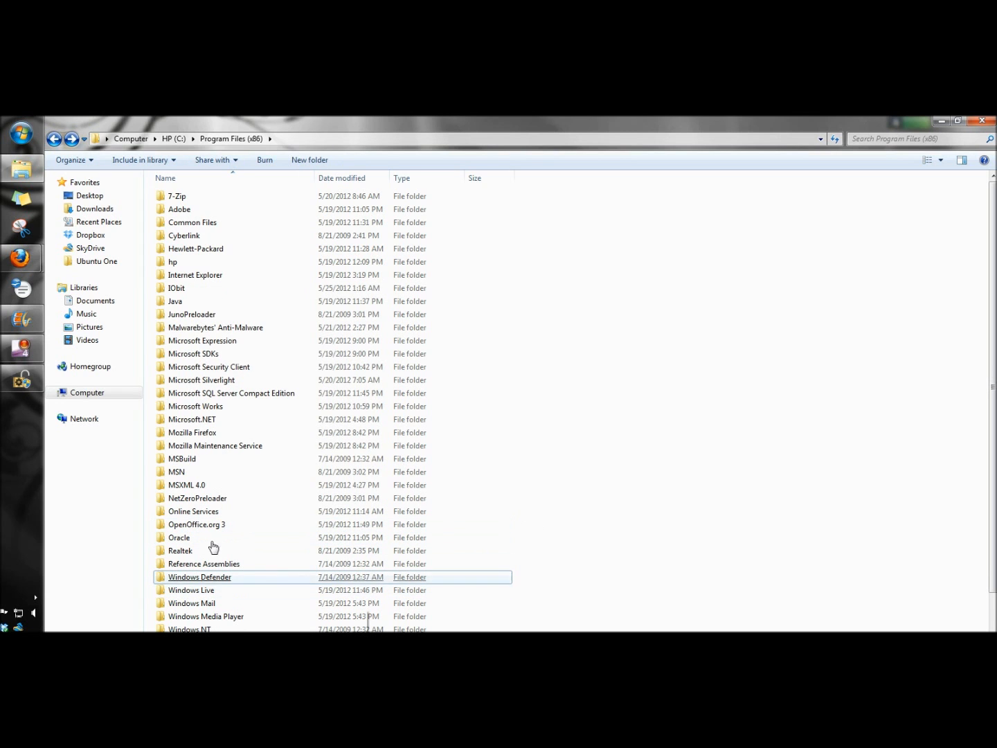